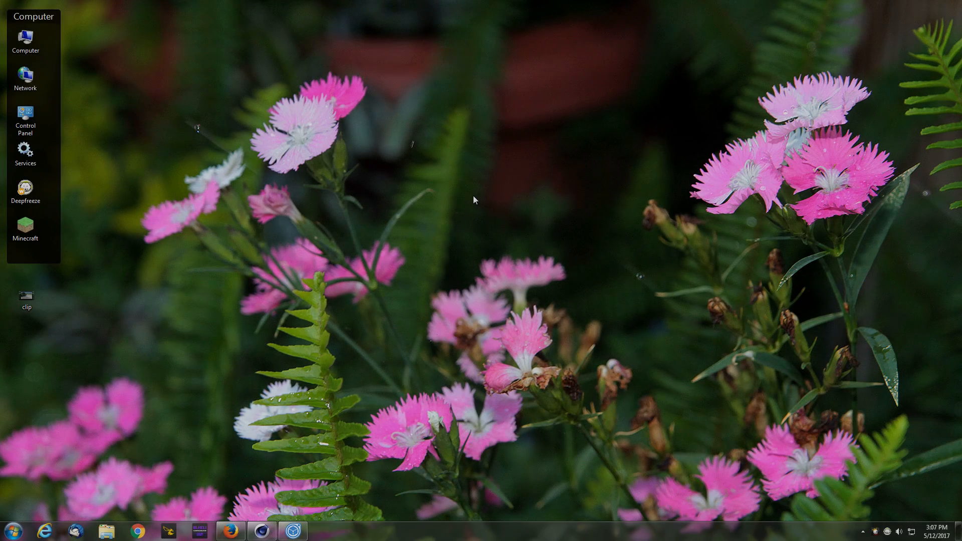
Preview the skate park clip from the desktop in the video player, replaying it a few times
left_click(26, 296)
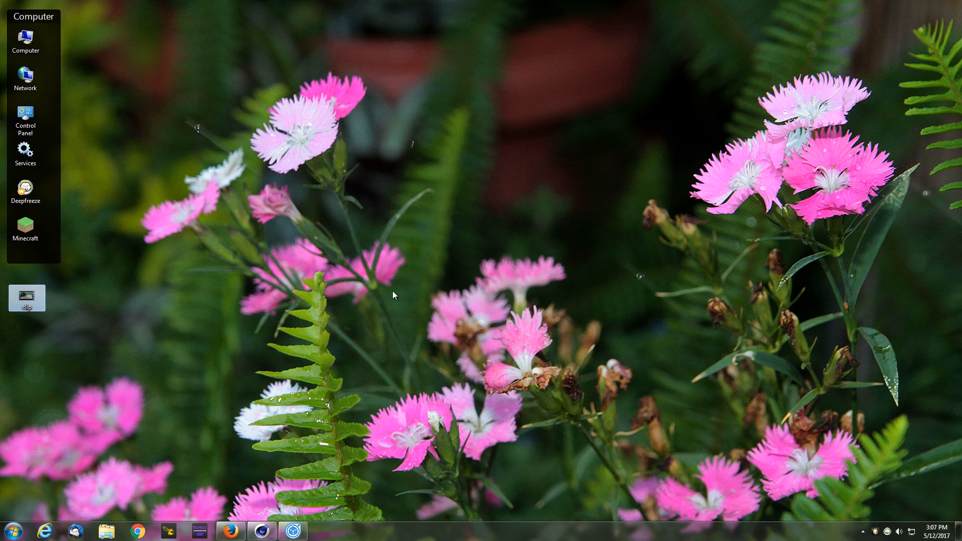
double_click(26, 295)
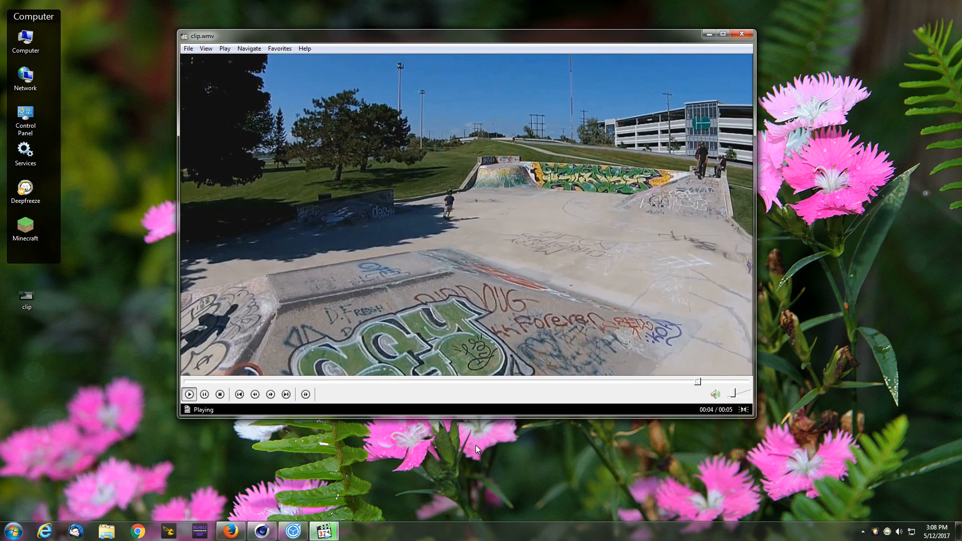
left_click(189, 395)
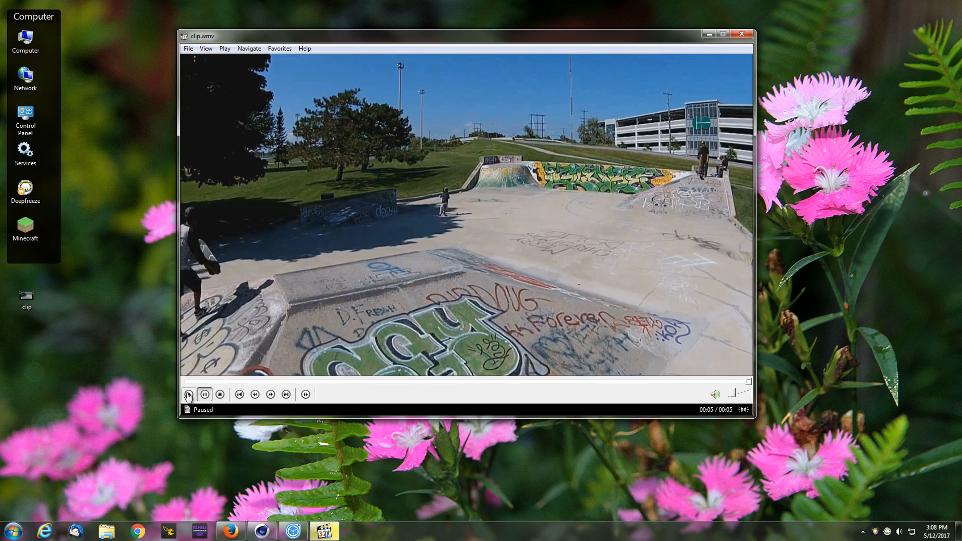
left_click(188, 395)
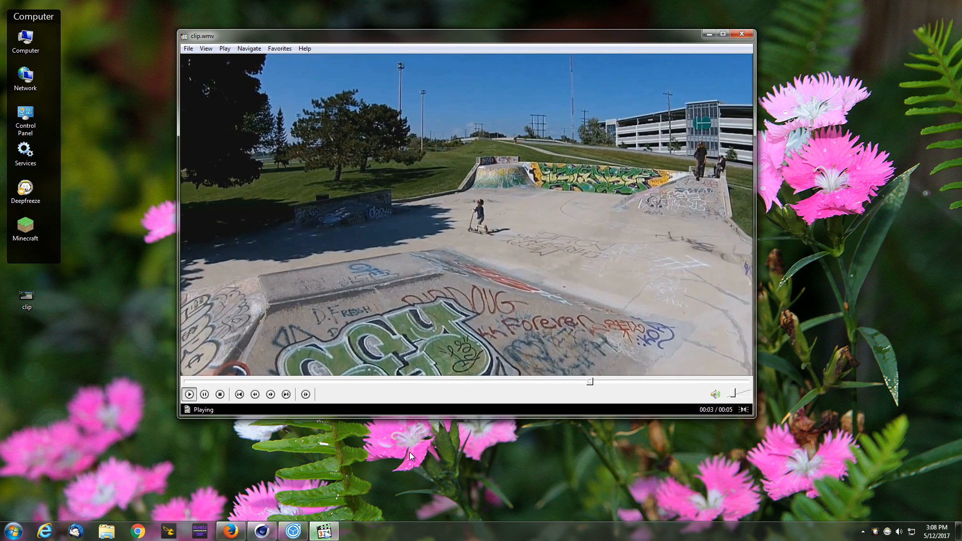
left_click(205, 395)
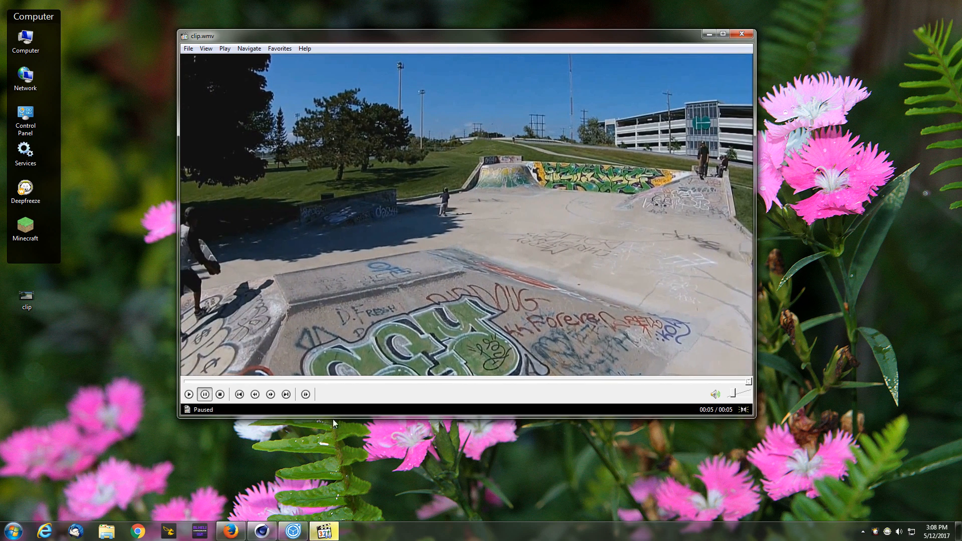
left_click(205, 395)
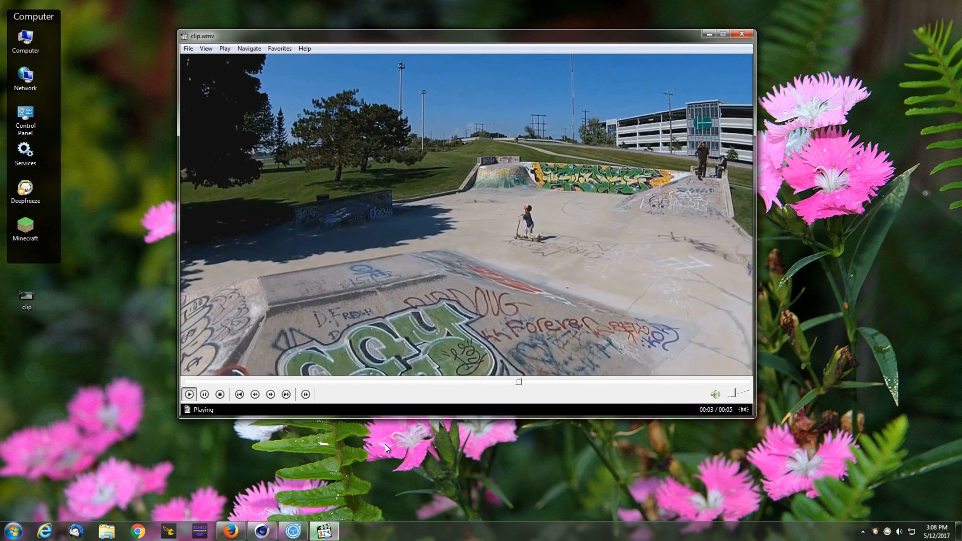
left_click(204, 395)
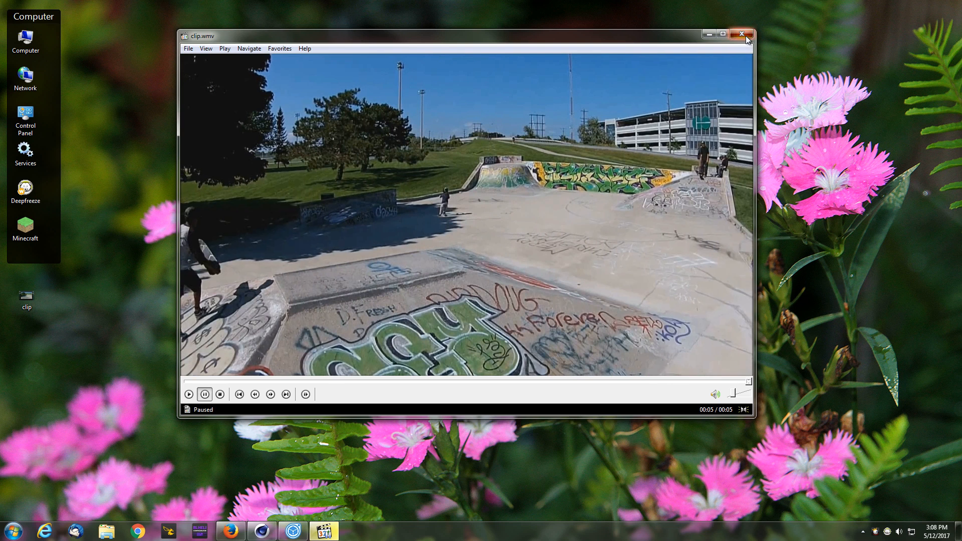
left_click(742, 31)
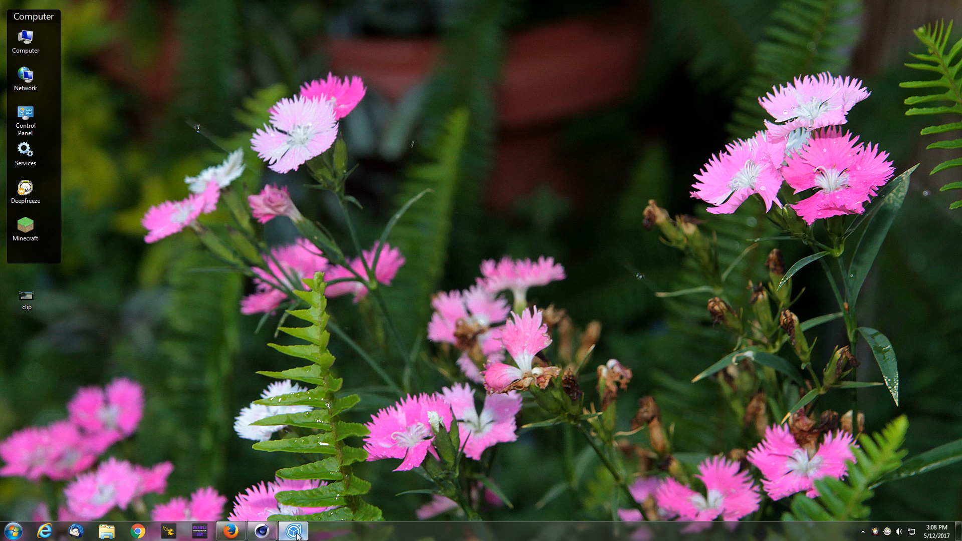
Start a new panorama from video in Image Composite Editor using the desktop clip
left_click(289, 536)
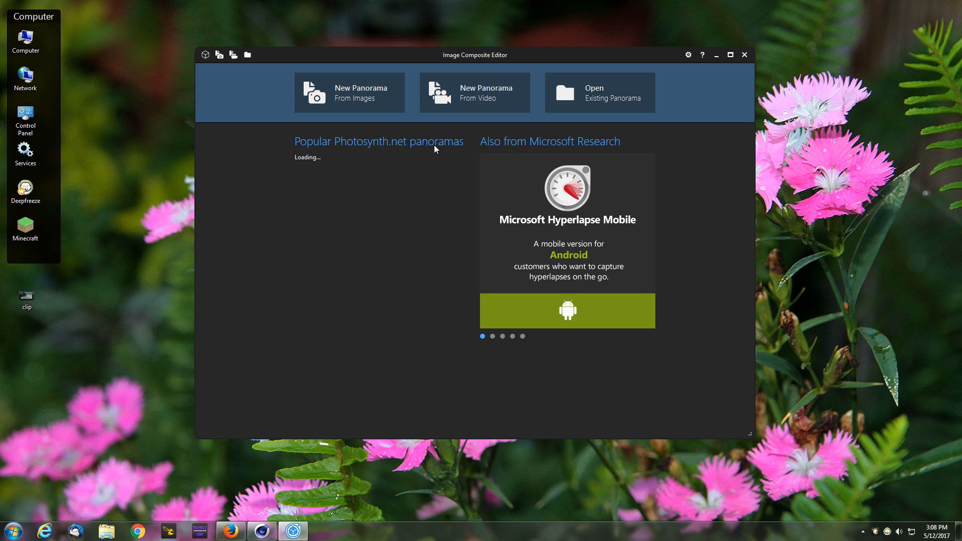
left_click(474, 92)
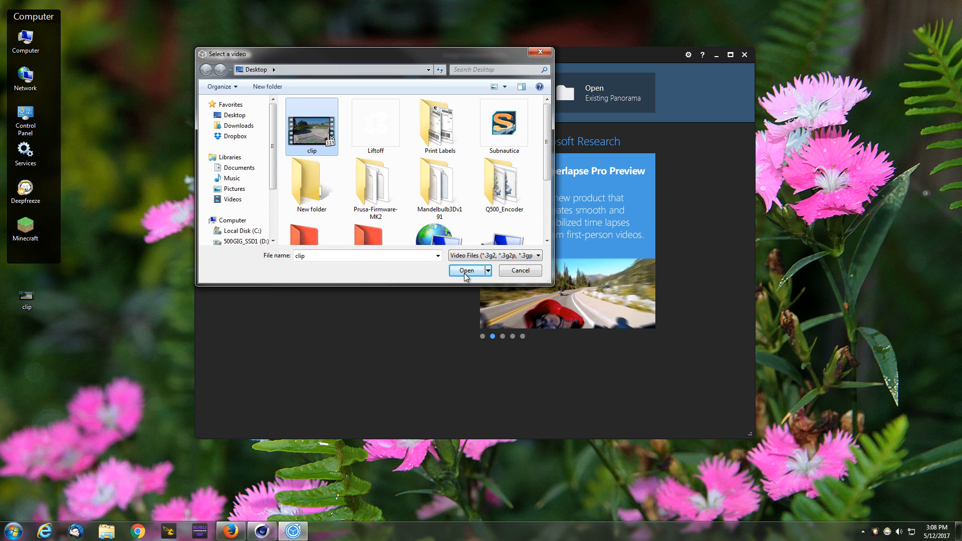
left_click(466, 271)
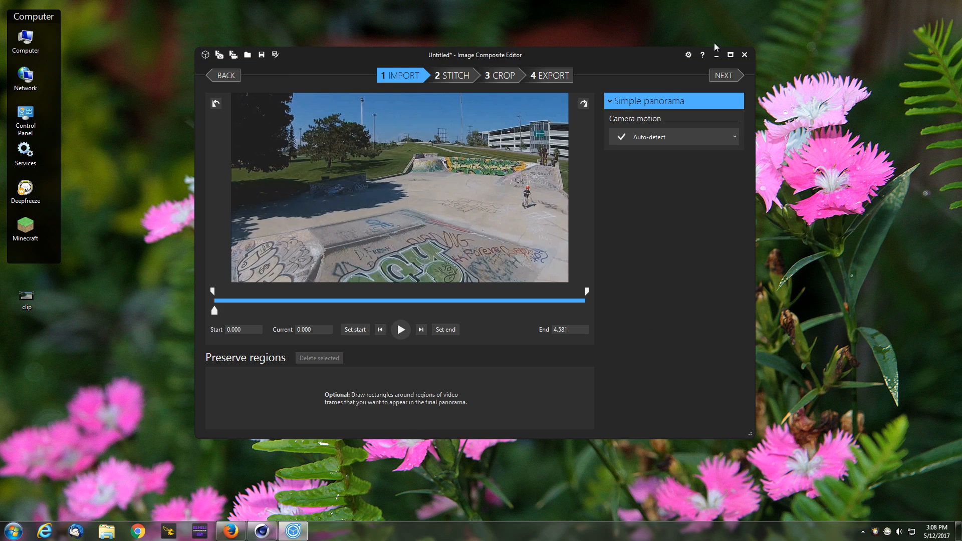
Maximize the Image Composite Editor window
left_click(732, 55)
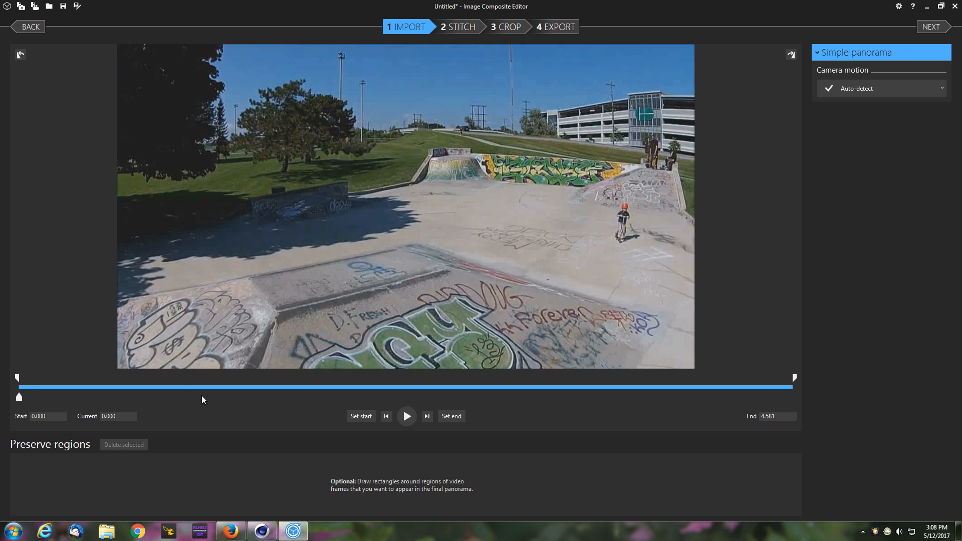
mouse_move(594, 383)
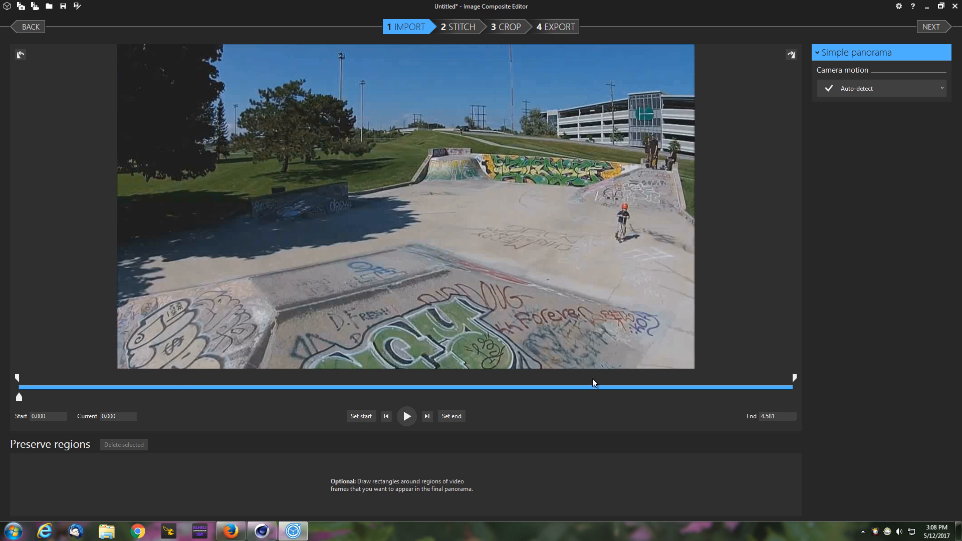
mouse_move(72, 448)
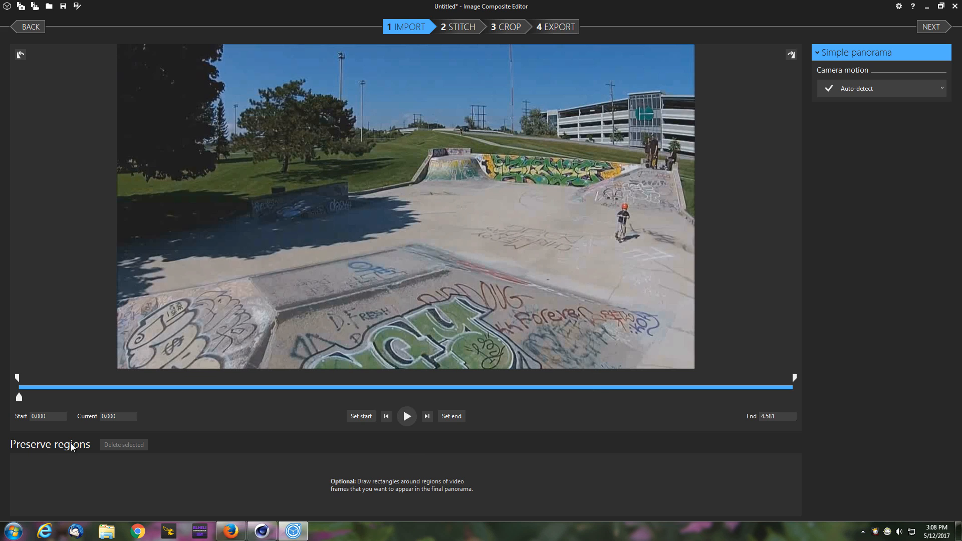
mouse_move(26, 409)
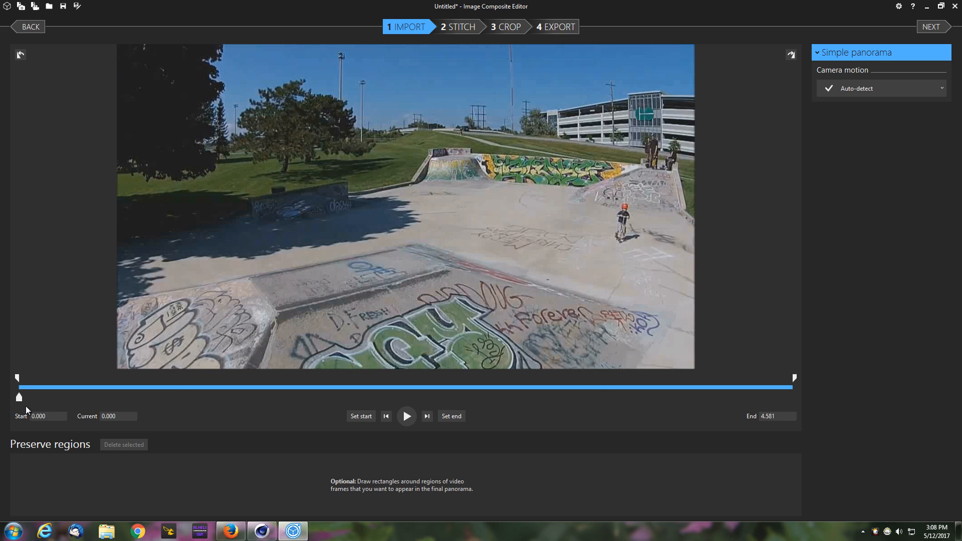
mouse_move(635, 249)
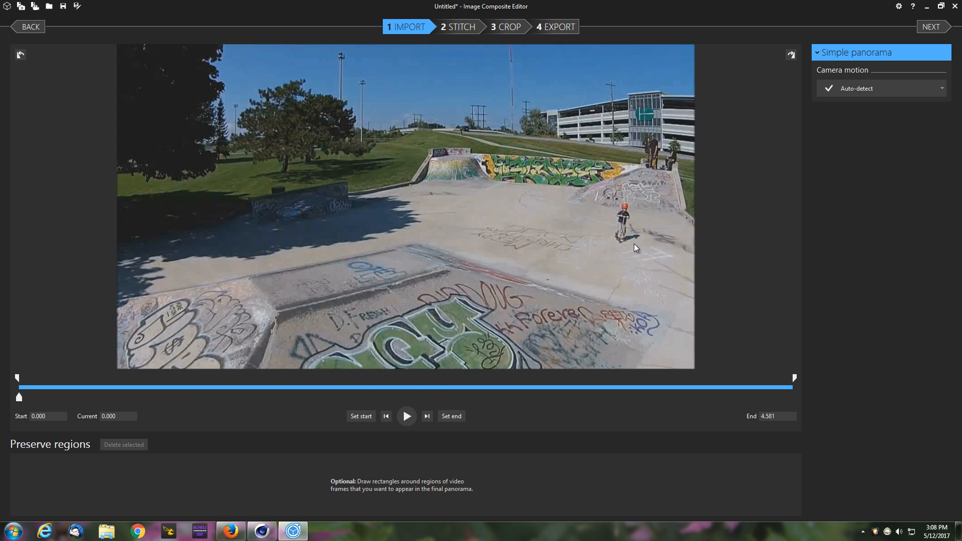
Mark preserve regions around the scooter kid at 0.000 and 1.514 seconds
left_click_drag(610, 193, 647, 249)
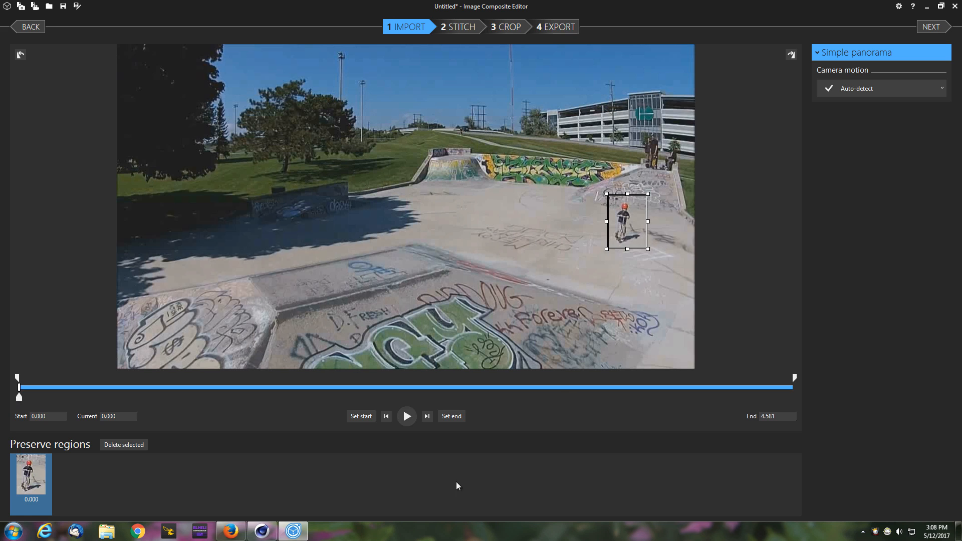
left_click(407, 416)
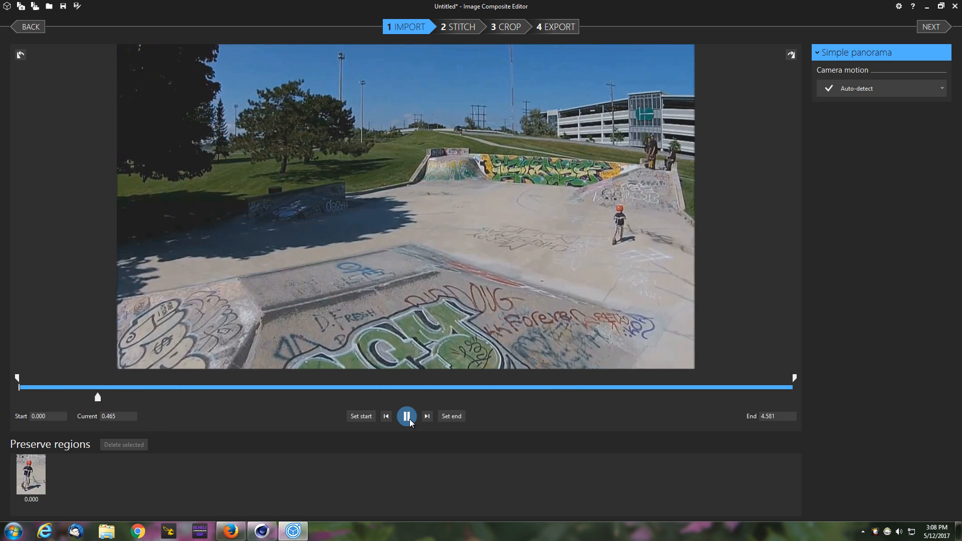
left_click(407, 416)
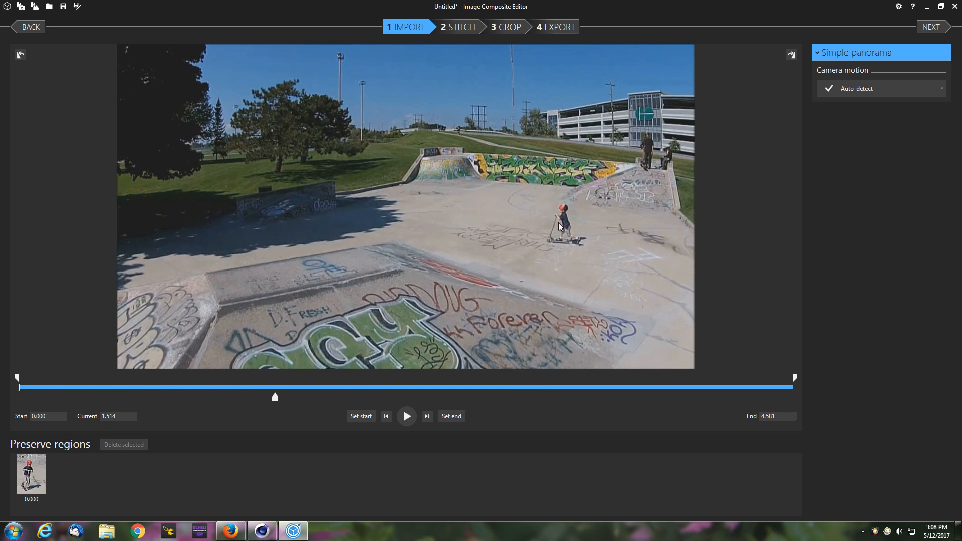
left_click_drag(538, 211, 591, 252)
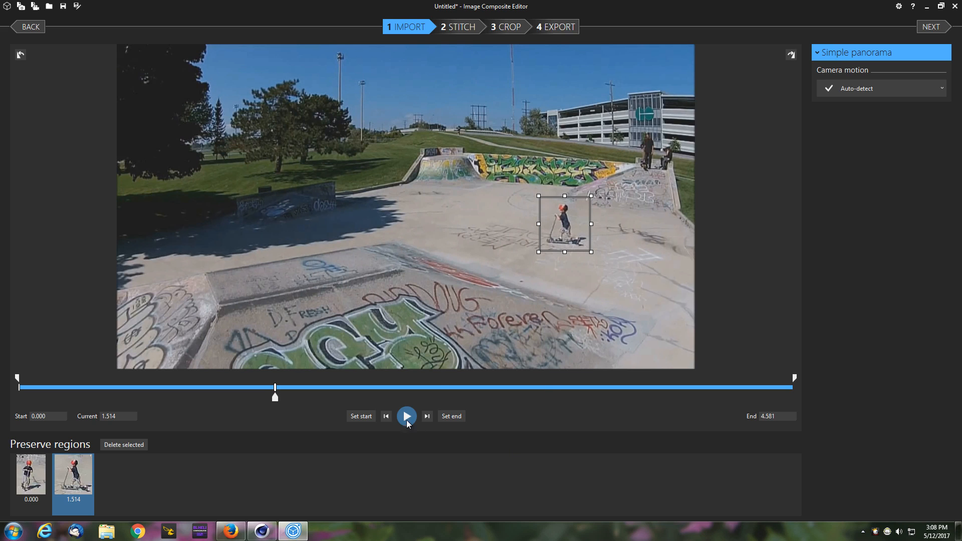
mouse_move(496, 229)
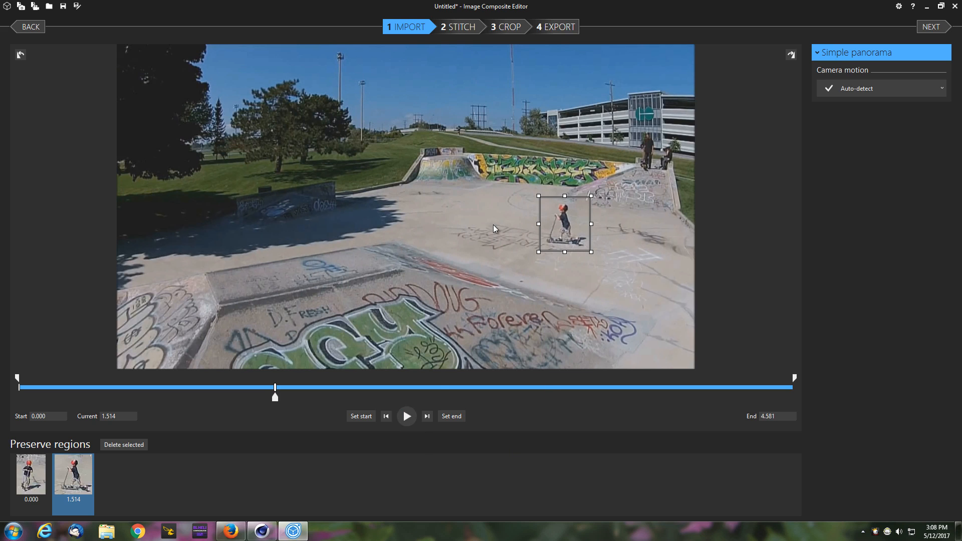
mouse_move(401, 422)
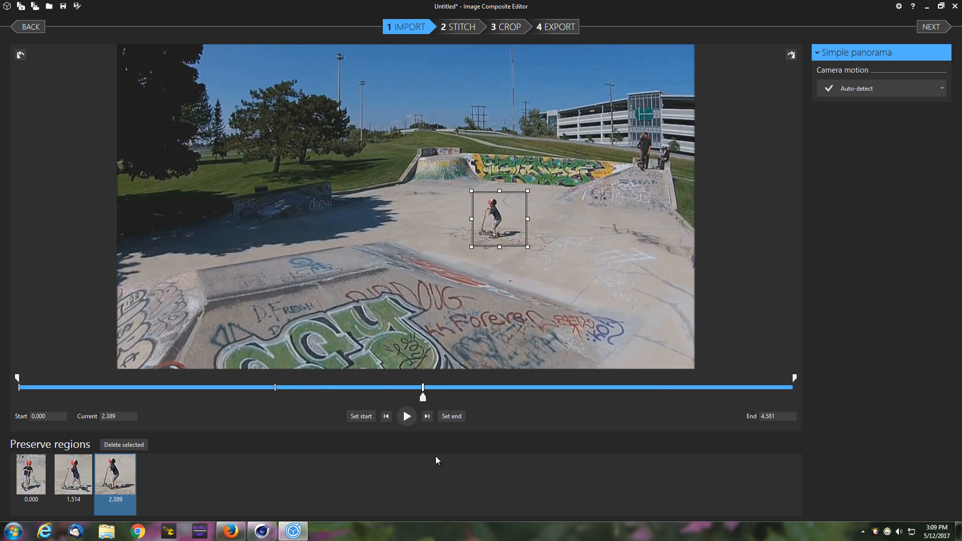
Add the remaining preserve regions up to 4.147 s, play to the end and review them
left_click(407, 416)
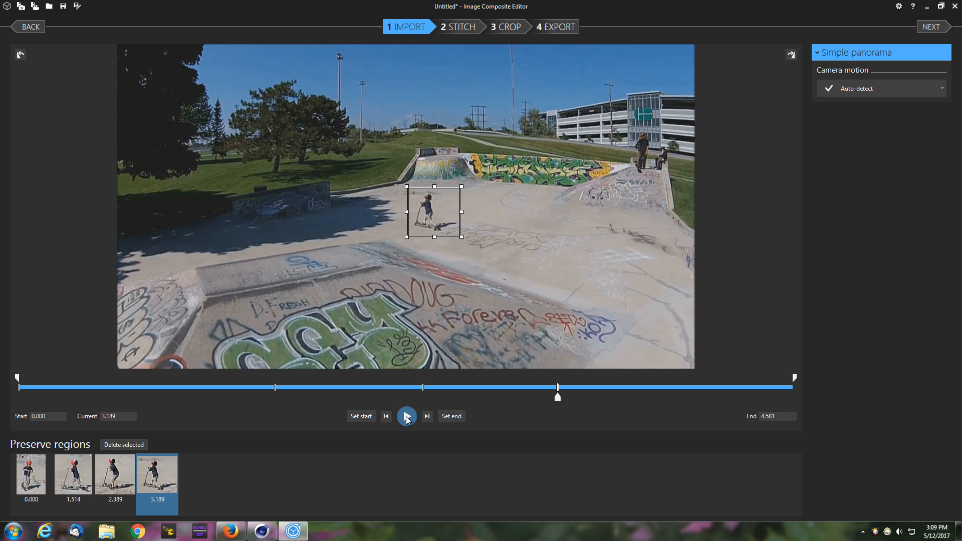
left_click(407, 416)
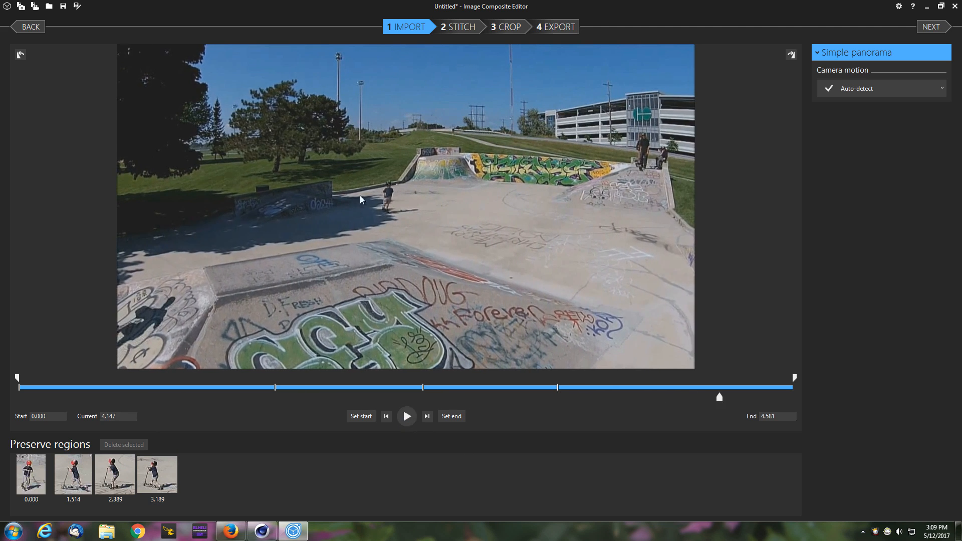
left_click_drag(371, 177, 421, 220)
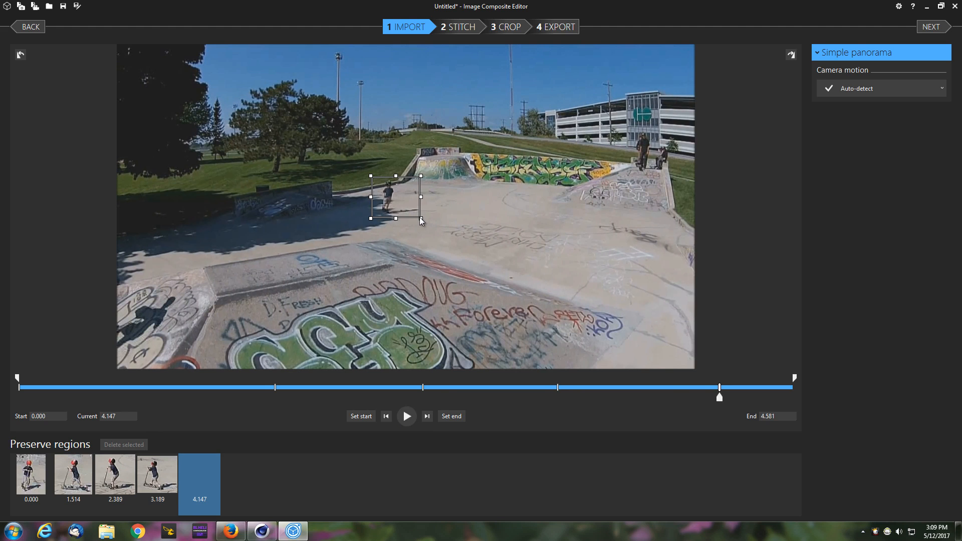
left_click(407, 416)
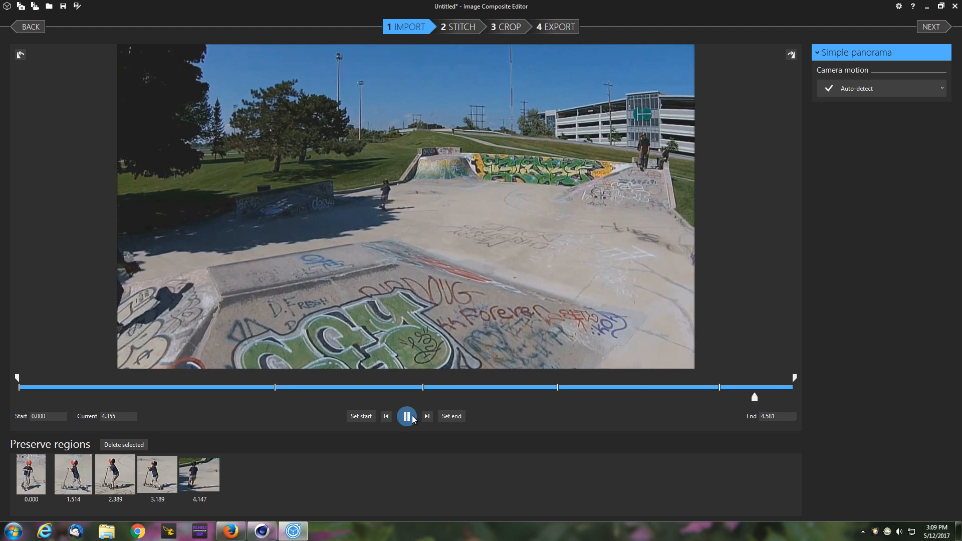
left_click(407, 416)
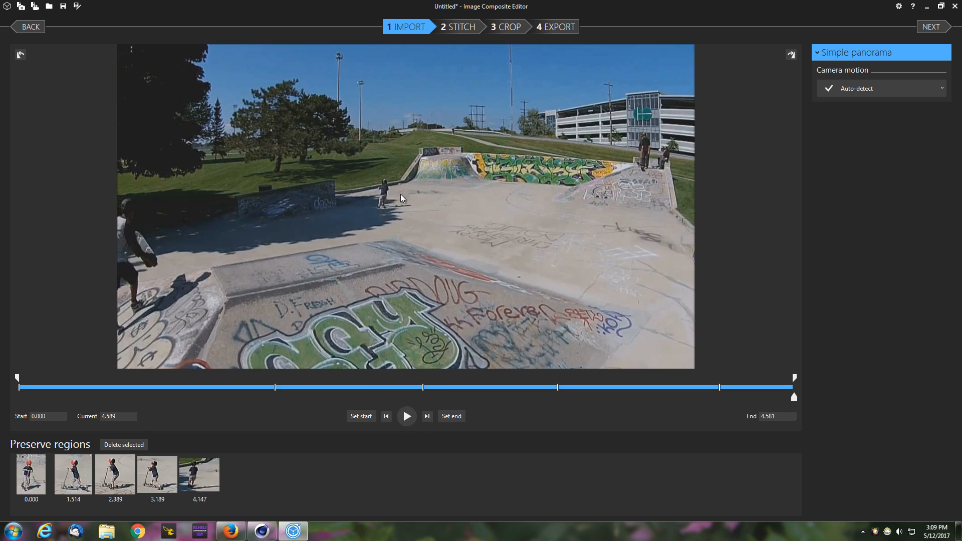
left_click(73, 474)
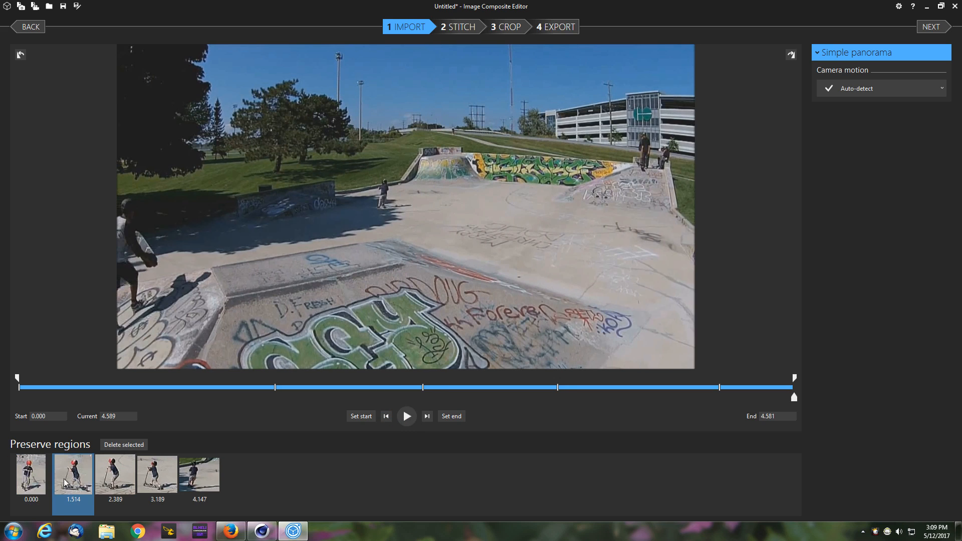
left_click(199, 476)
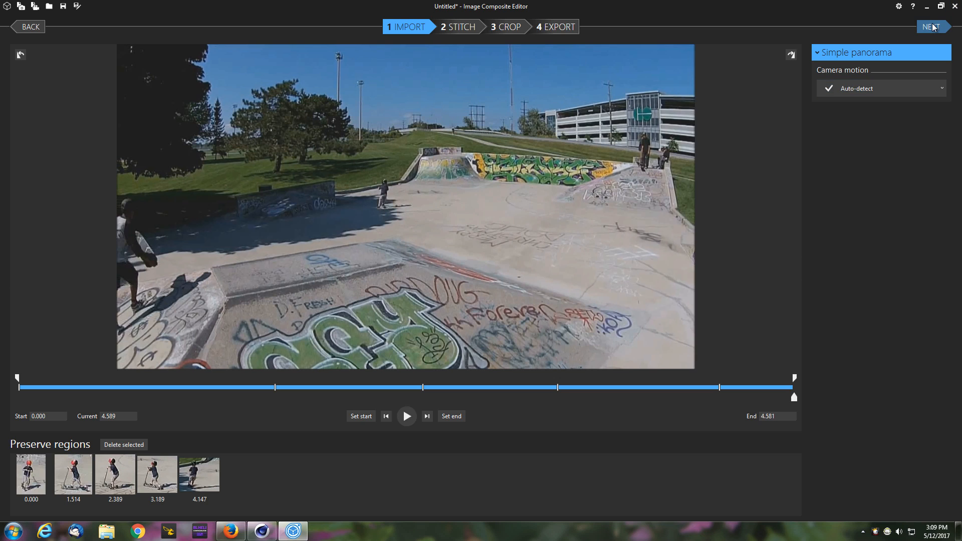
Stitch the frames into one panorama and restore the window from maximized
left_click(932, 26)
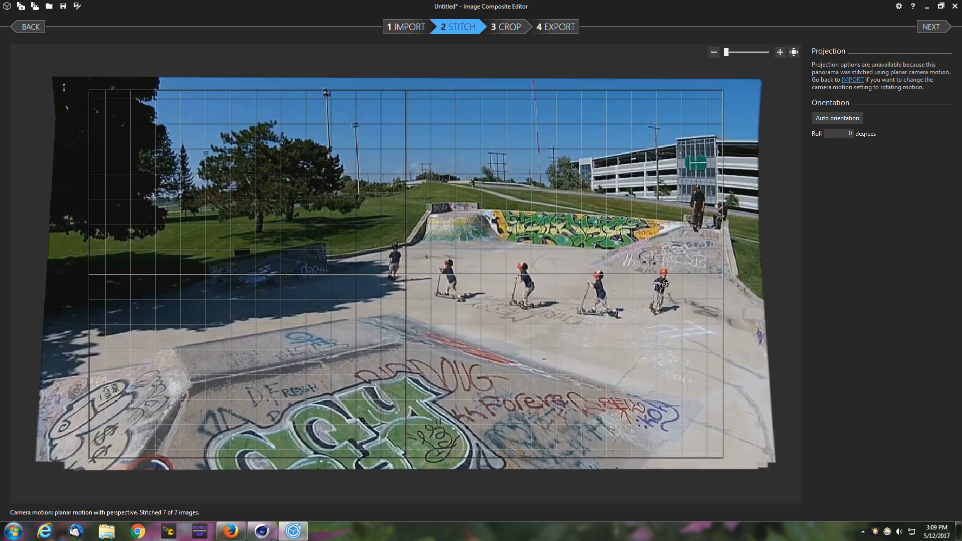
mouse_move(399, 285)
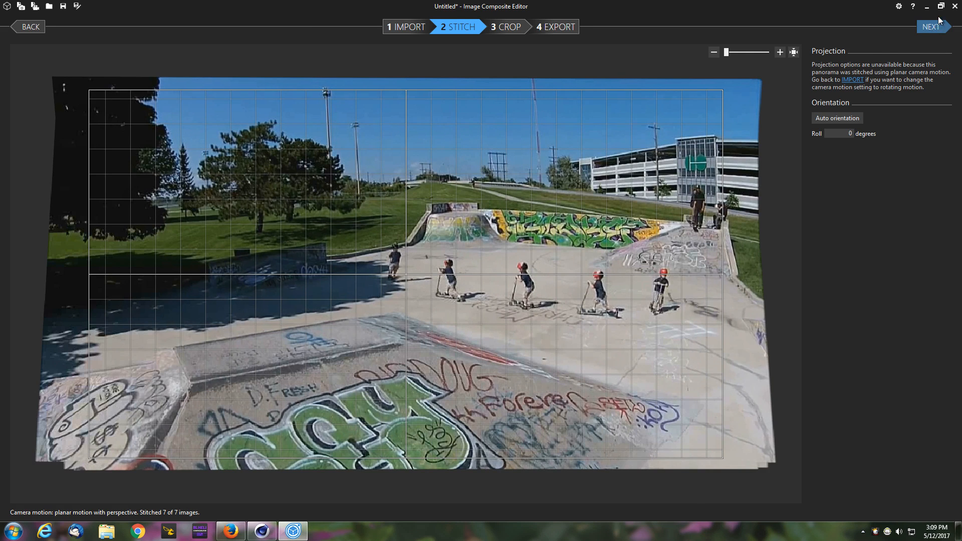
left_click(945, 5)
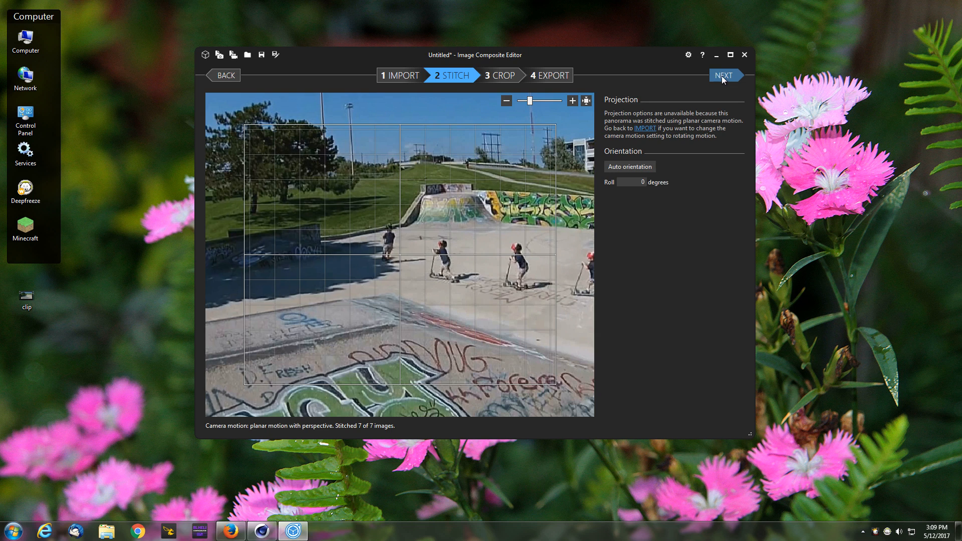
Crop the panorama to 1280 × 720 pixels and advance to the export step
left_click(724, 75)
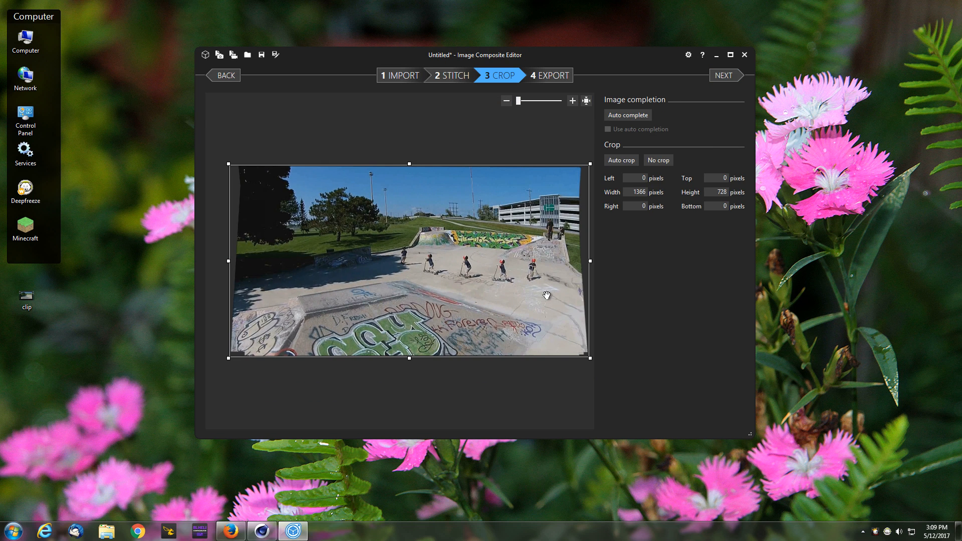
mouse_move(369, 157)
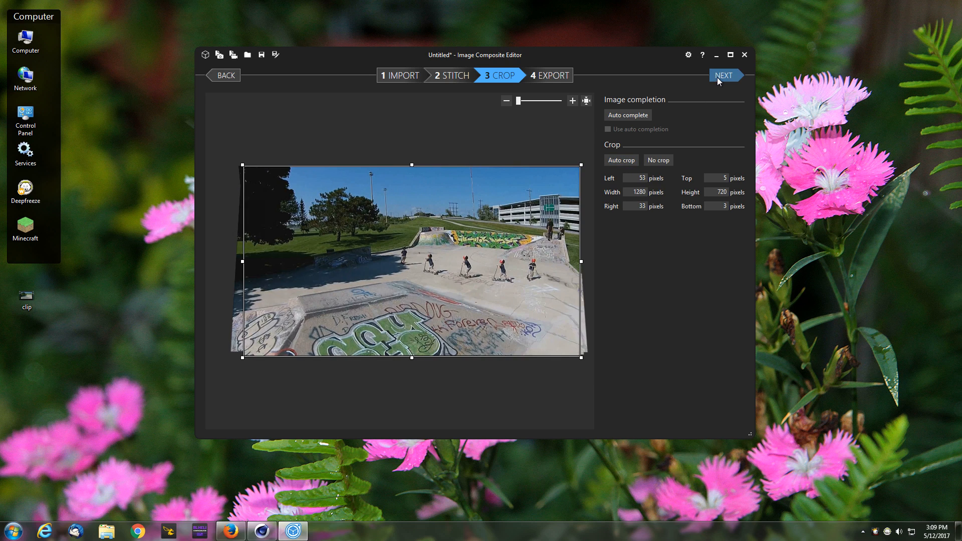
left_click(724, 75)
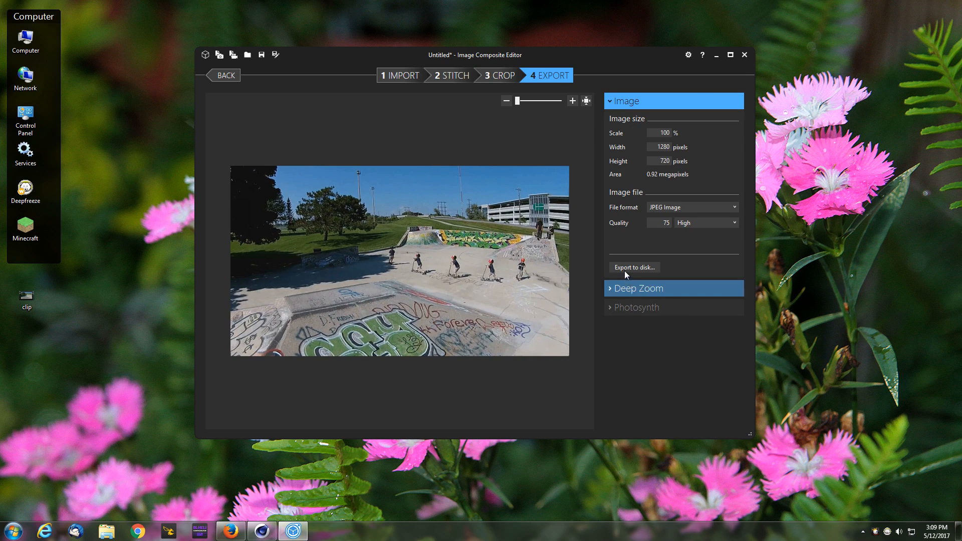
Export the panorama to the desktop as a PNG named clip_stitch
left_click(692, 206)
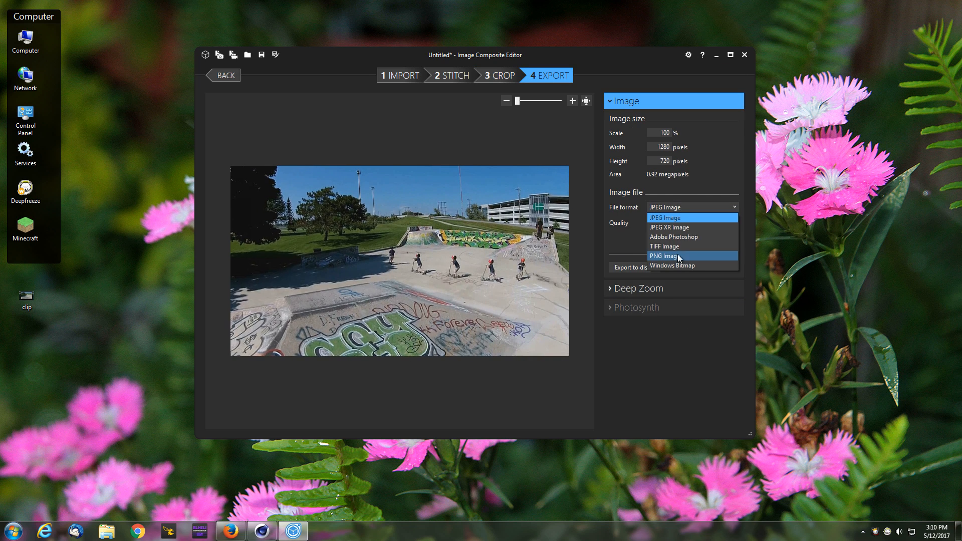
left_click(664, 256)
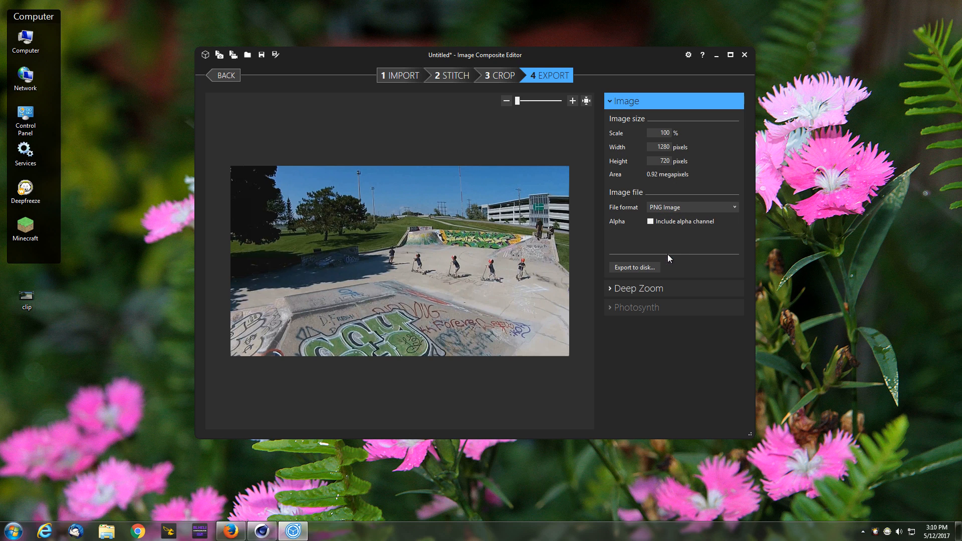
left_click(635, 267)
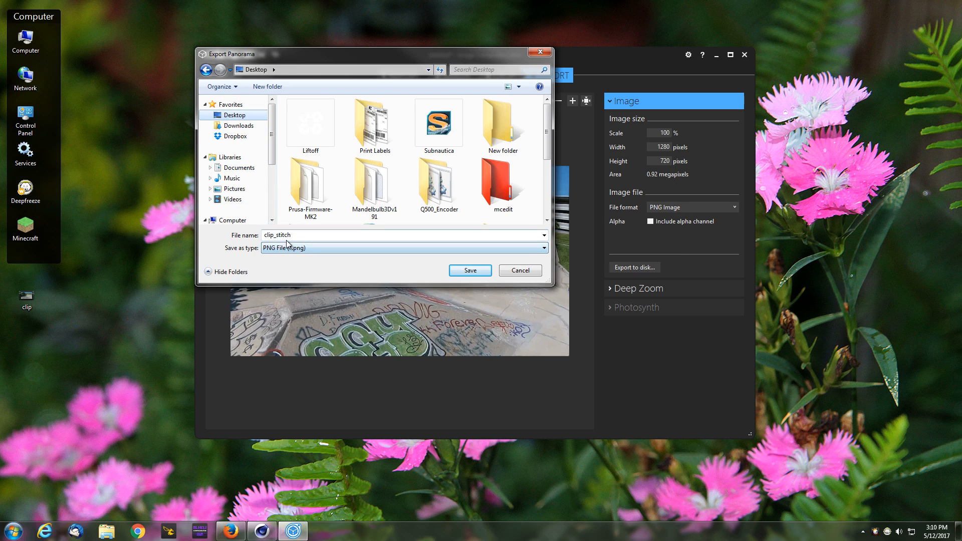
left_click(470, 270)
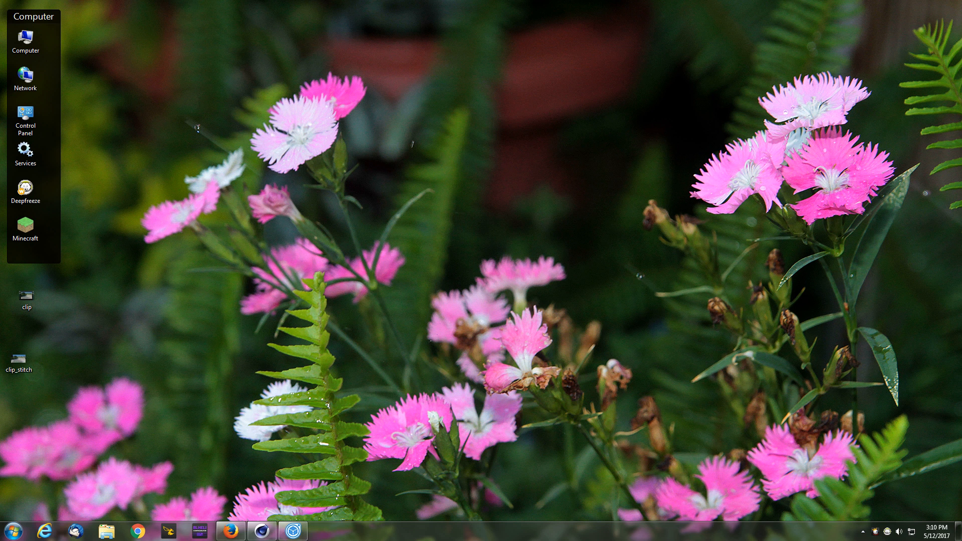
View the clip_stitch panorama in Windows Photo Viewer
double_click(18, 358)
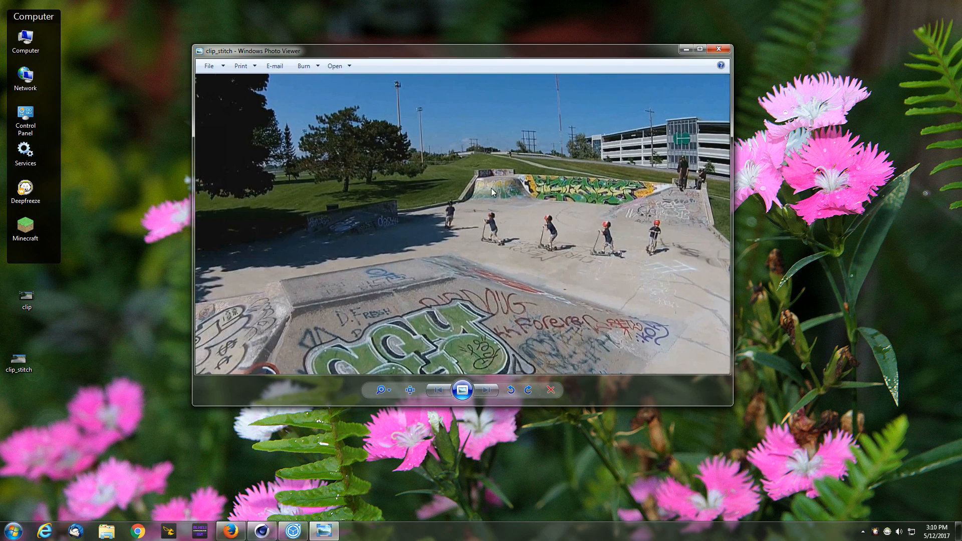
mouse_move(652, 249)
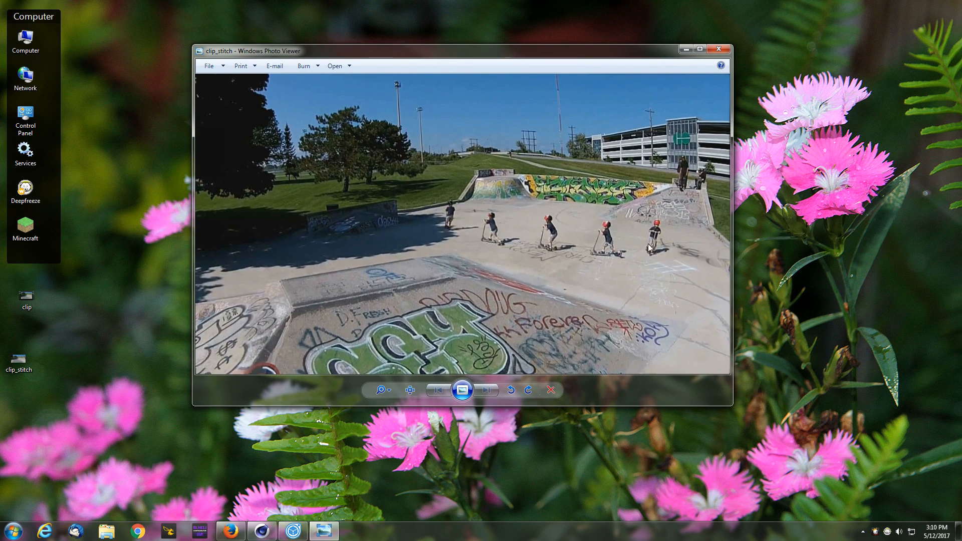
mouse_move(578, 294)
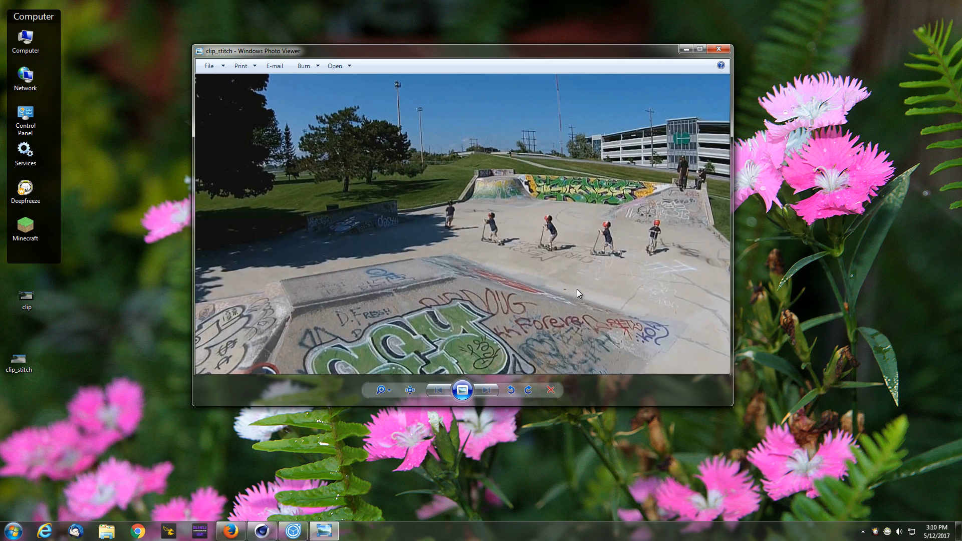
mouse_move(797, 311)
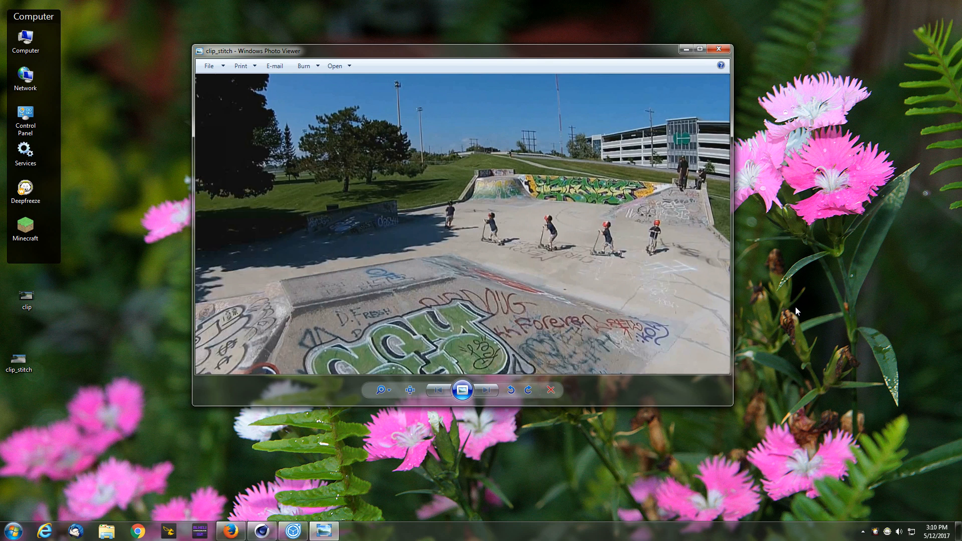